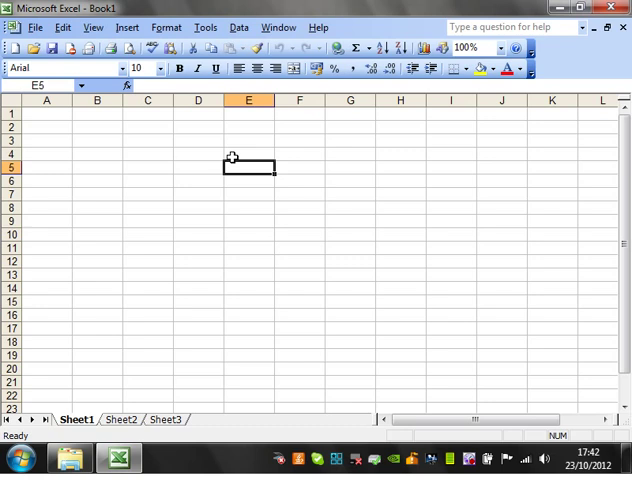
Select A1 and import external data from the zipcodes database on the Desktop
{"action": "left_click", "coordinate": [97, 125]}
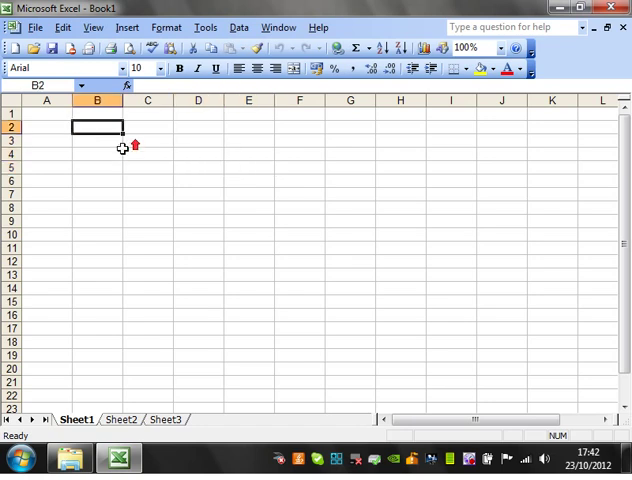
{"action": "left_click", "coordinate": [47, 113]}
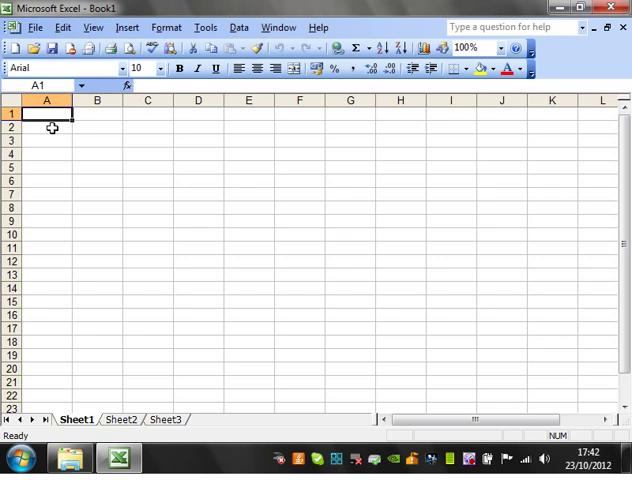
{"action": "mouse_move", "coordinate": [52, 135]}
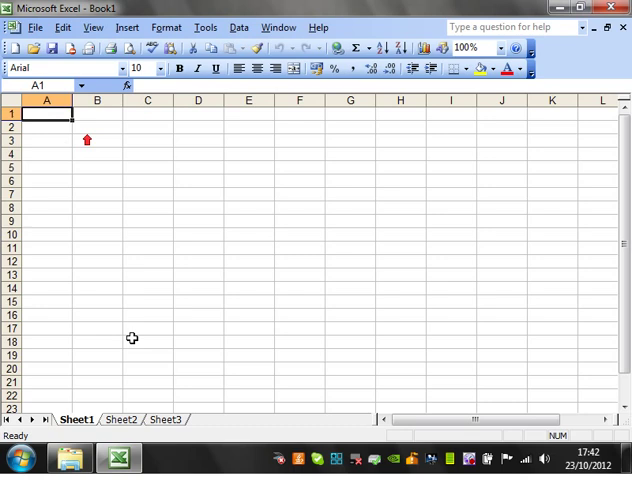
{"action": "mouse_move", "coordinate": [122, 394]}
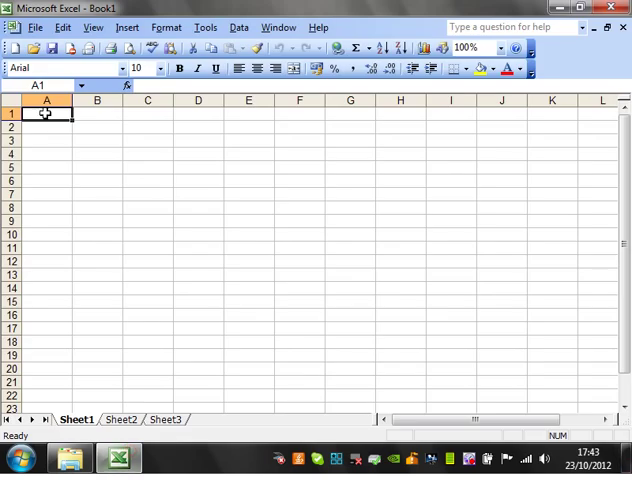
{"action": "mouse_move", "coordinate": [95, 116]}
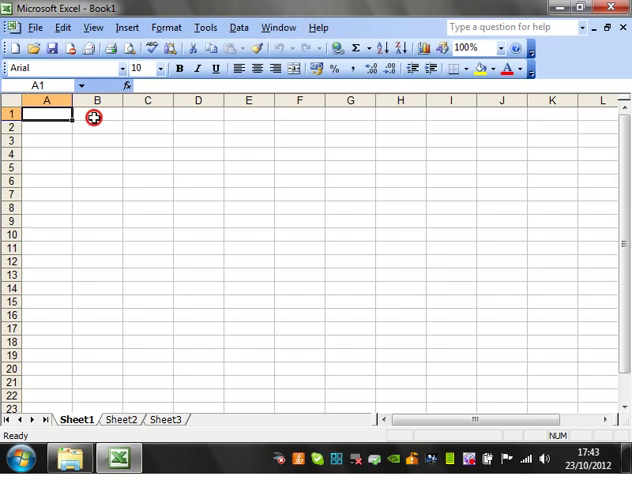
{"action": "left_click", "coordinate": [239, 27]}
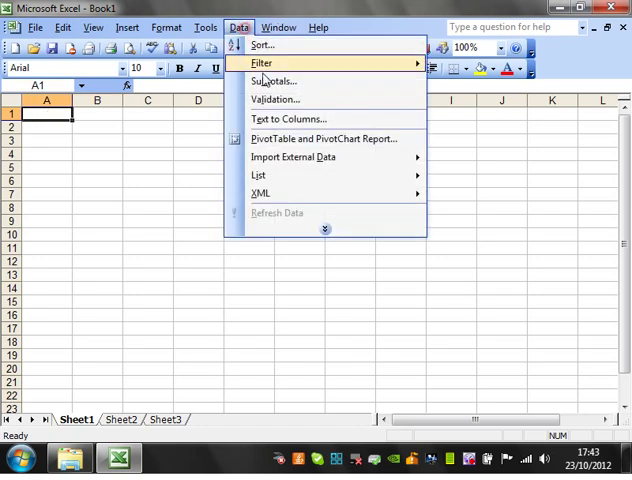
{"action": "mouse_move", "coordinate": [293, 157]}
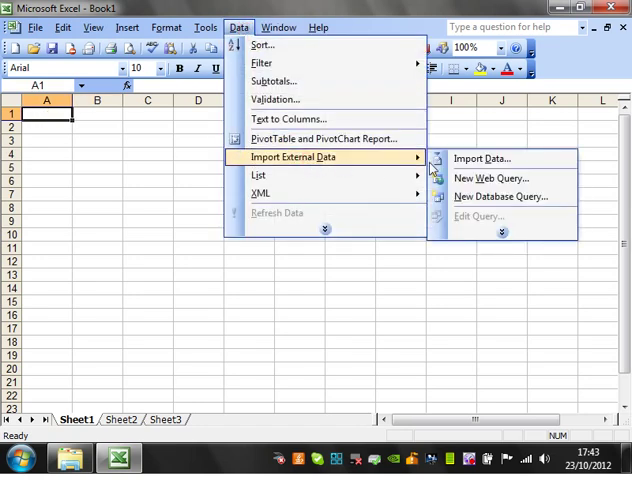
{"action": "left_click", "coordinate": [481, 158]}
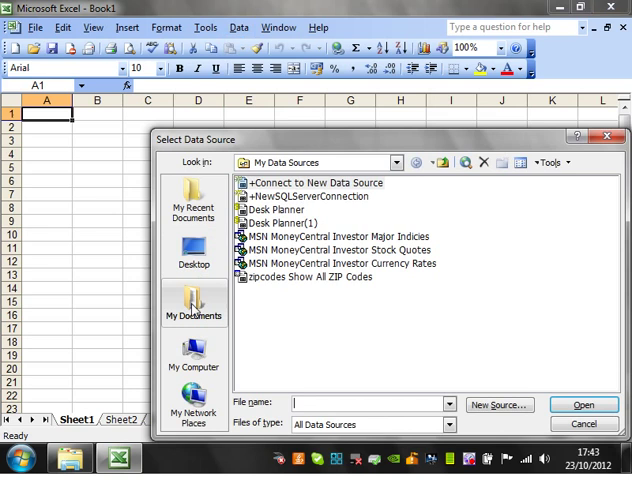
{"action": "left_click", "coordinate": [194, 250]}
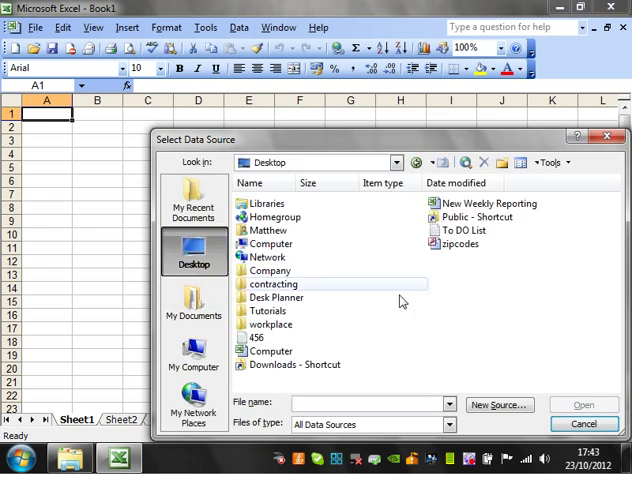
{"action": "left_click", "coordinate": [462, 244]}
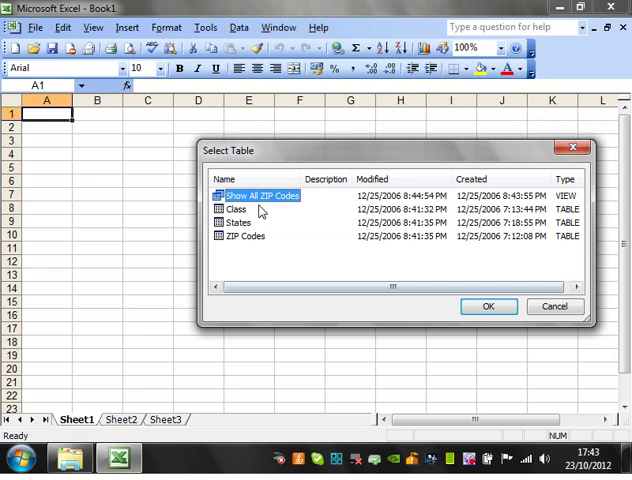
Look through the States, ZIP Codes, Show All ZIP Codes and Class tables, then confirm one
{"action": "left_click", "coordinate": [250, 288]}
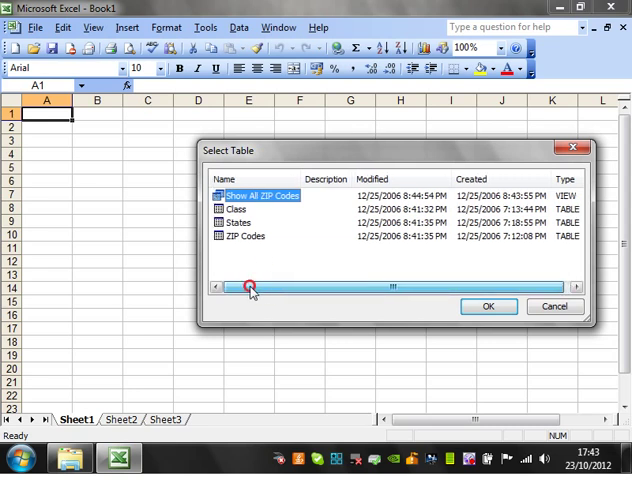
{"action": "left_click", "coordinate": [236, 222]}
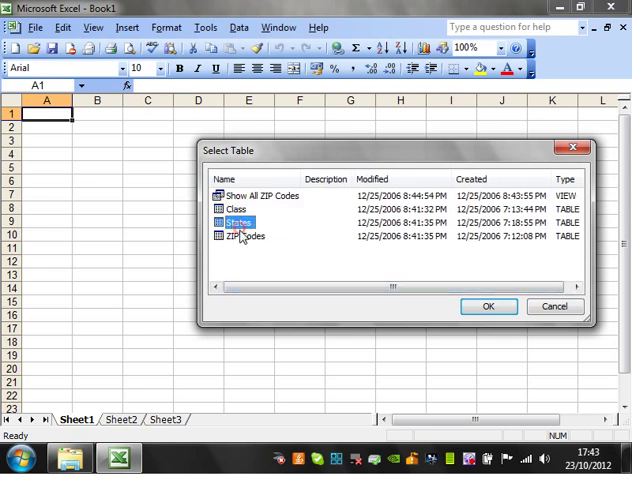
{"action": "left_click", "coordinate": [244, 236]}
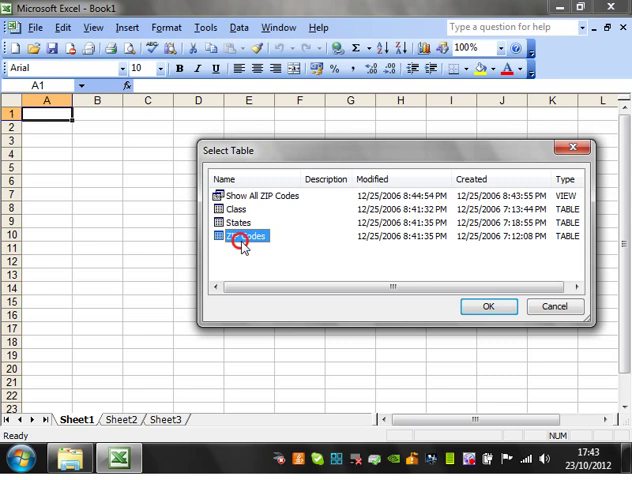
{"action": "left_click", "coordinate": [262, 195]}
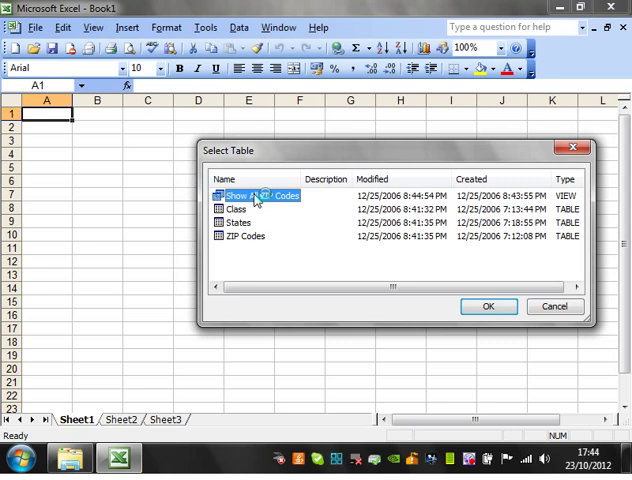
{"action": "left_click", "coordinate": [238, 221]}
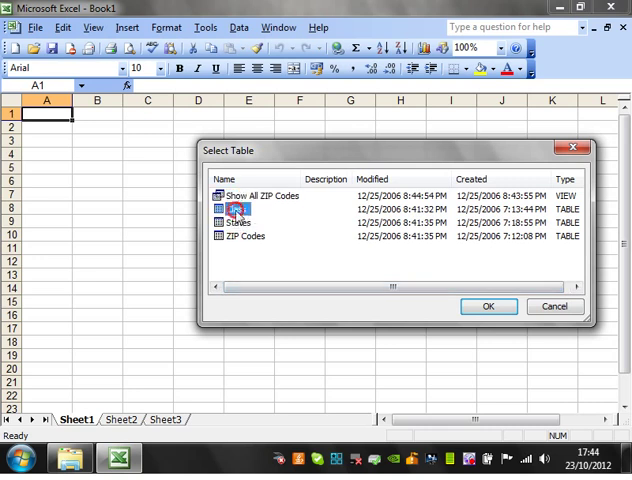
{"action": "left_click", "coordinate": [265, 195]}
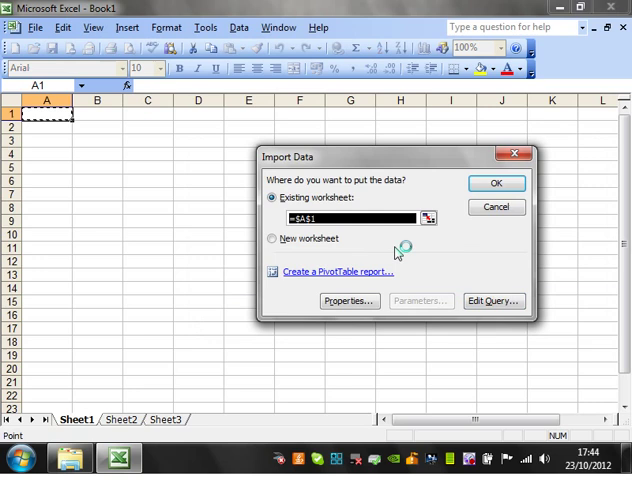
{"action": "mouse_move", "coordinate": [289, 199]}
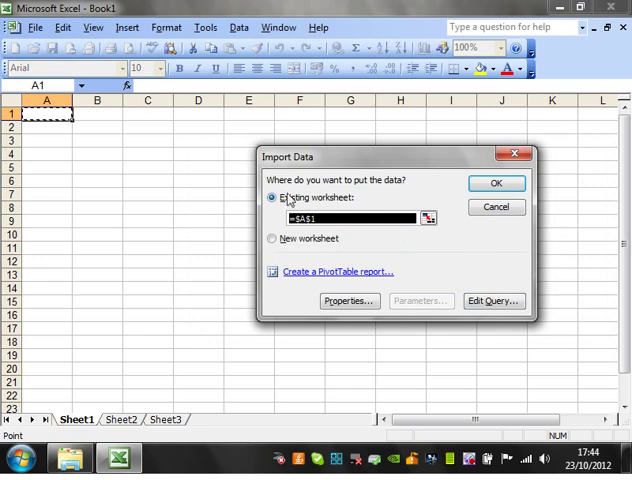
{"action": "mouse_move", "coordinate": [73, 135]}
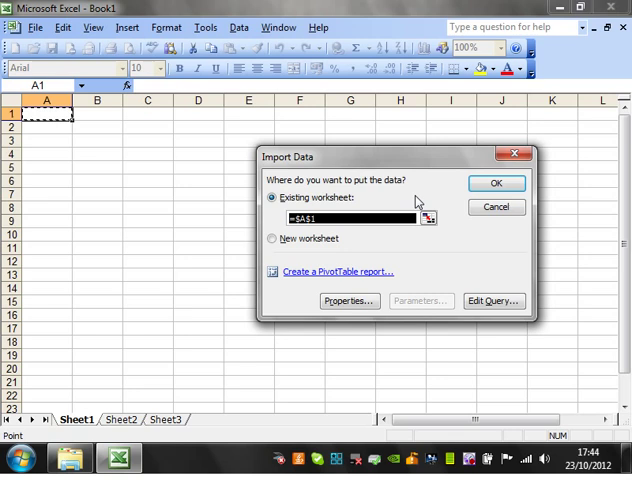
Place the ZIP Code, City and State Abbreviation data in the existing worksheet at =$A$1
{"action": "left_click", "coordinate": [496, 183]}
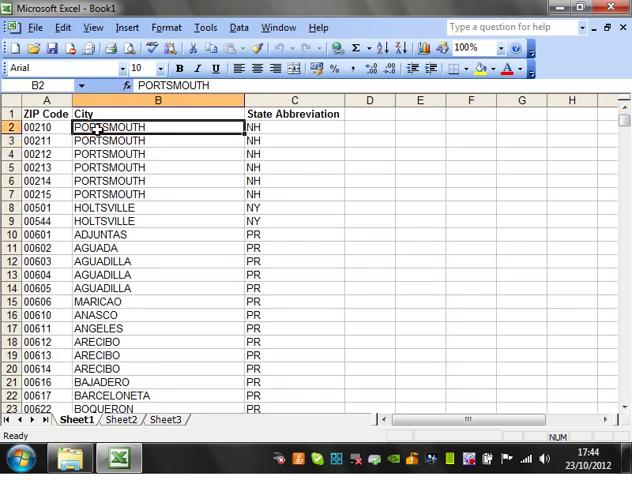
{"action": "left_click", "coordinate": [44, 127]}
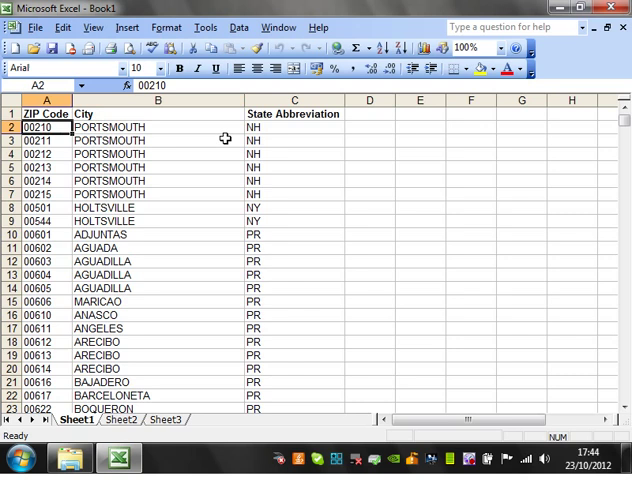
{"action": "left_click", "coordinate": [158, 113]}
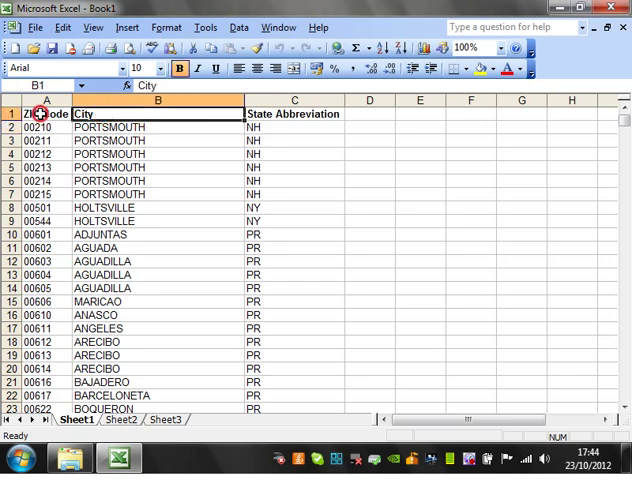
{"action": "left_click", "coordinate": [46, 113]}
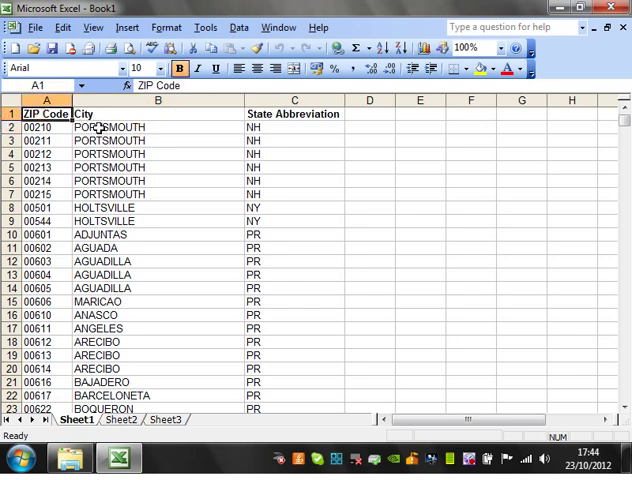
{"action": "right_click", "coordinate": [102, 127]}
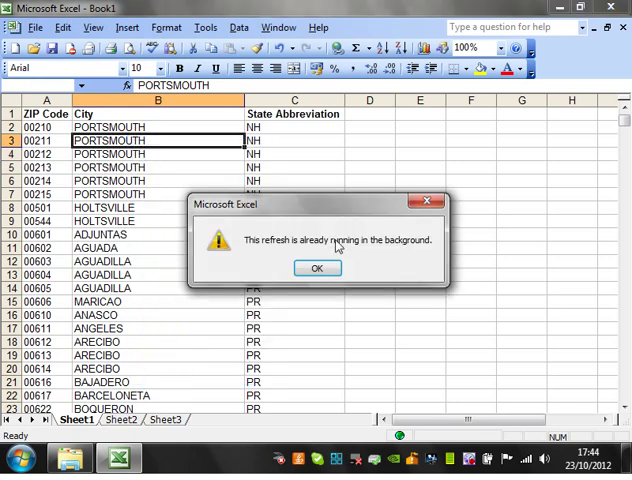
{"action": "left_click", "coordinate": [316, 268]}
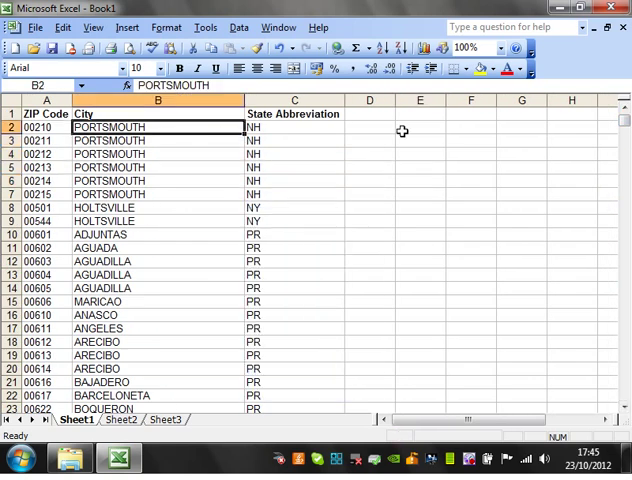
Add the ZIPENDIS0 column heading in D1 next to the imported data
{"action": "left_click", "coordinate": [294, 127]}
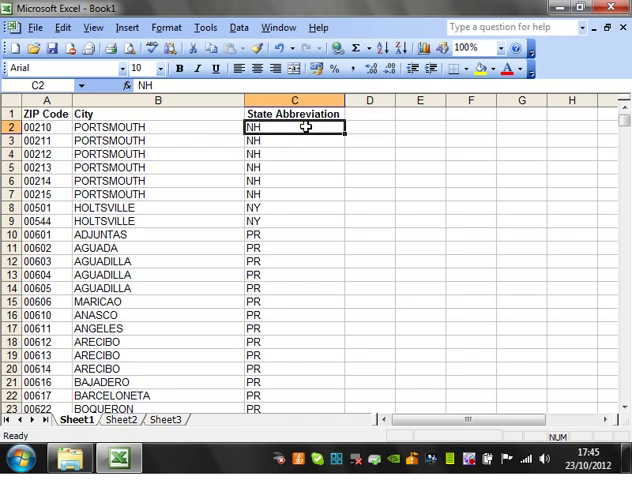
{"action": "mouse_move", "coordinate": [300, 152]}
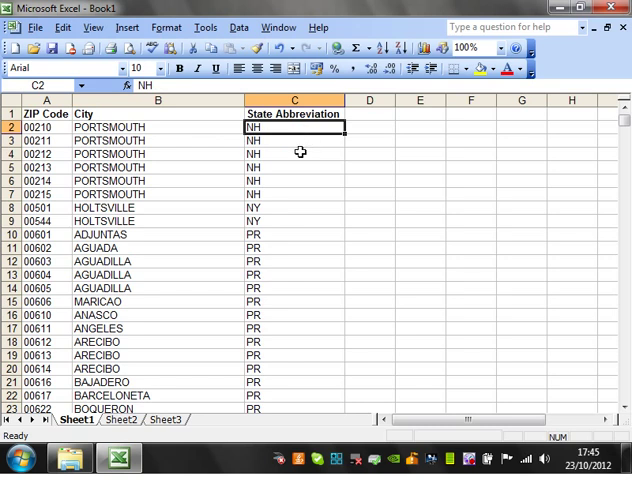
{"action": "left_click", "coordinate": [369, 127]}
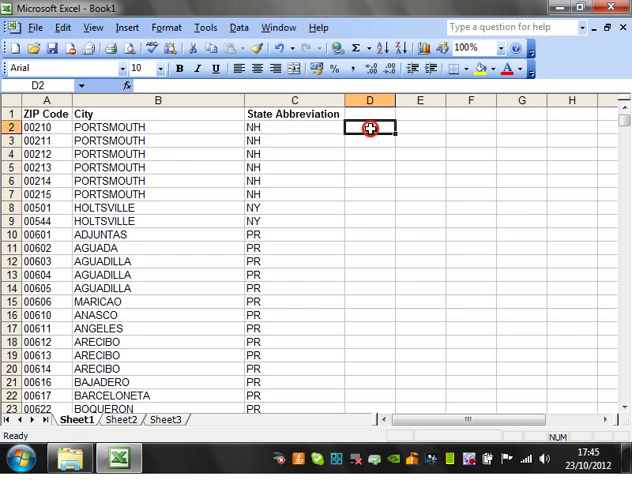
{"action": "left_click", "coordinate": [370, 113]}
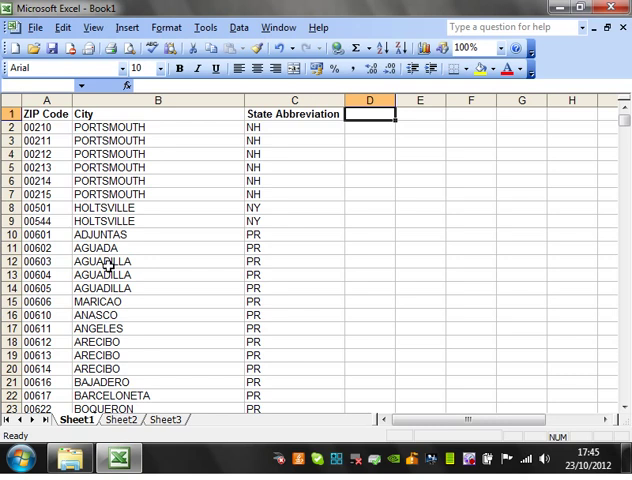
{"action": "type", "text": "ZIP"}
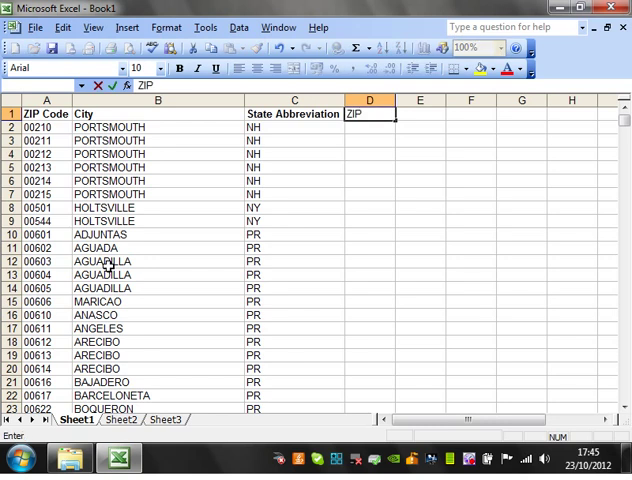
{"action": "type", "text": "END"}
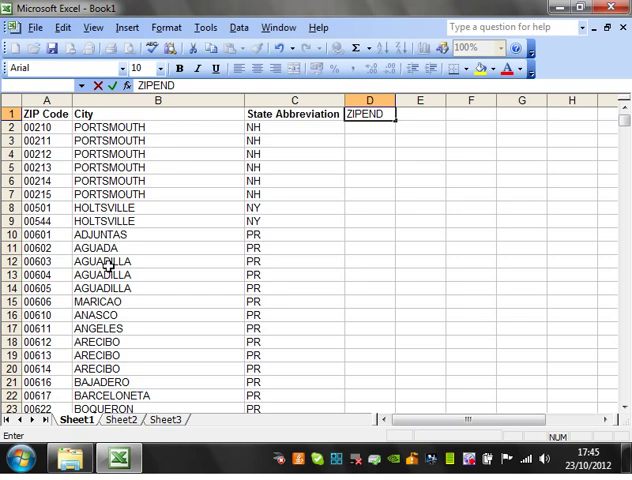
{"action": "type", "text": "IS0"}
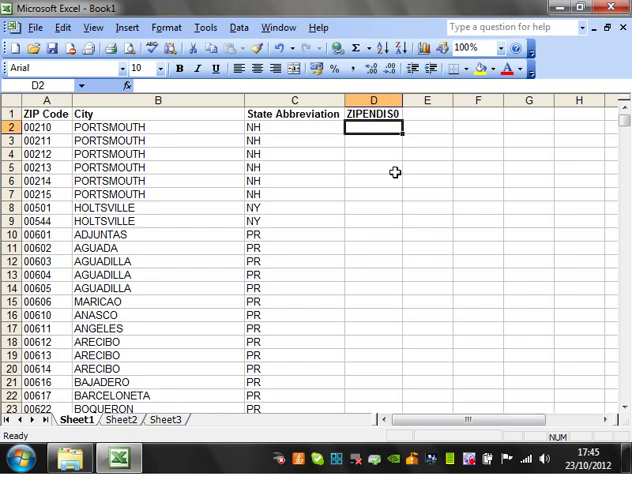
Enter =if(right(A2,1)="0",True,false) in D2
{"action": "type", "text": "="}
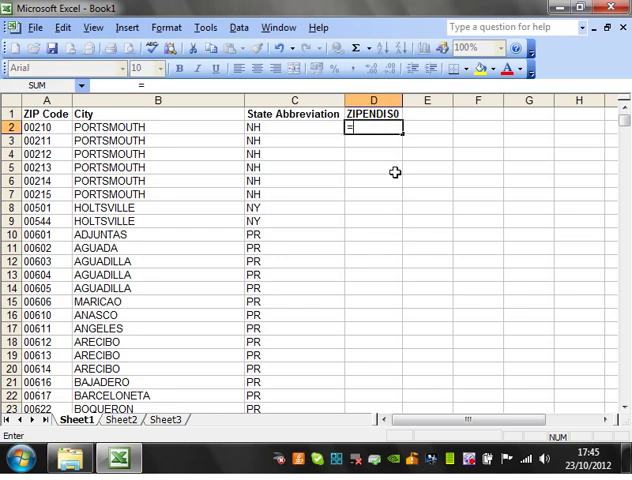
{"action": "type", "text": "=if(right"}
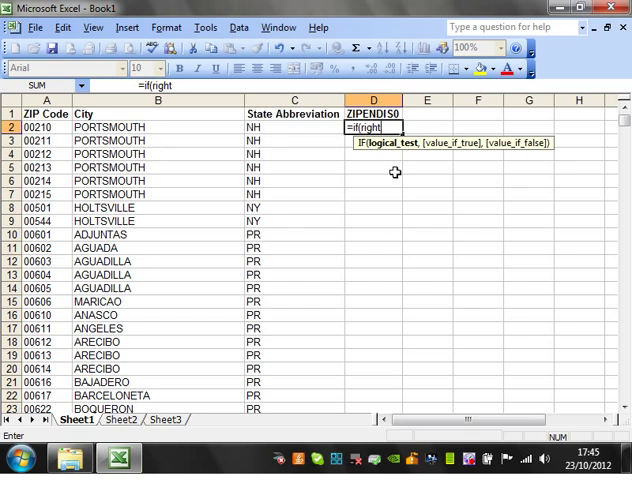
{"action": "type", "text": "("}
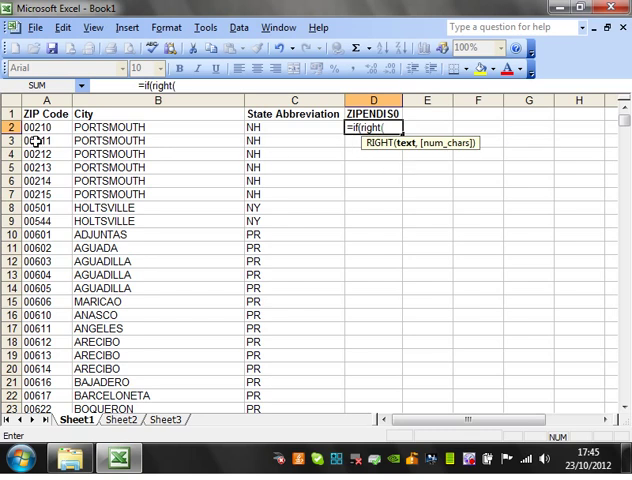
{"action": "left_click", "coordinate": [40, 127]}
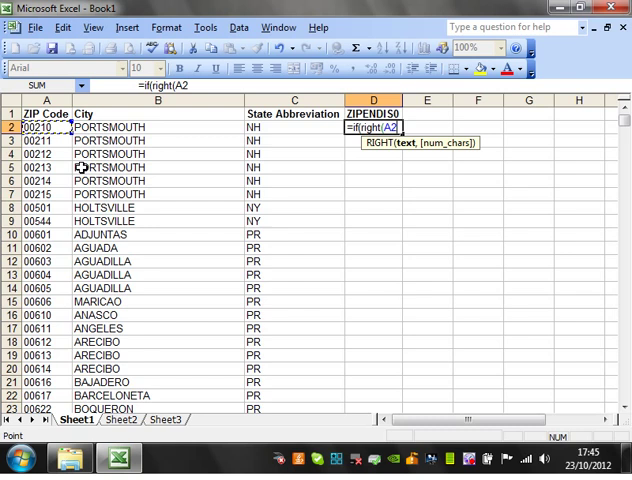
{"action": "type", "text": ",1"}
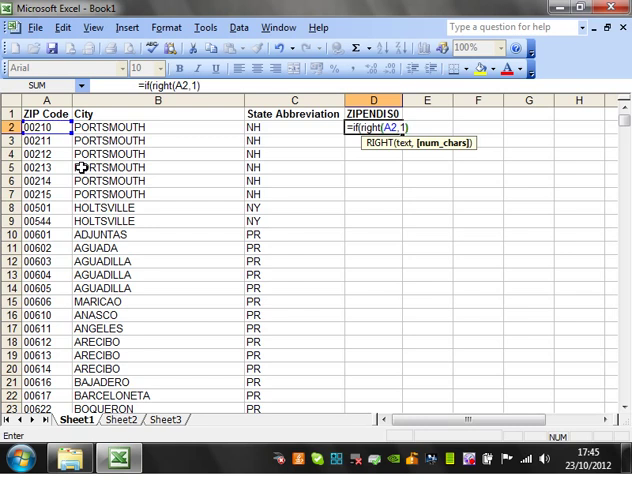
{"action": "type", "text": ")"}
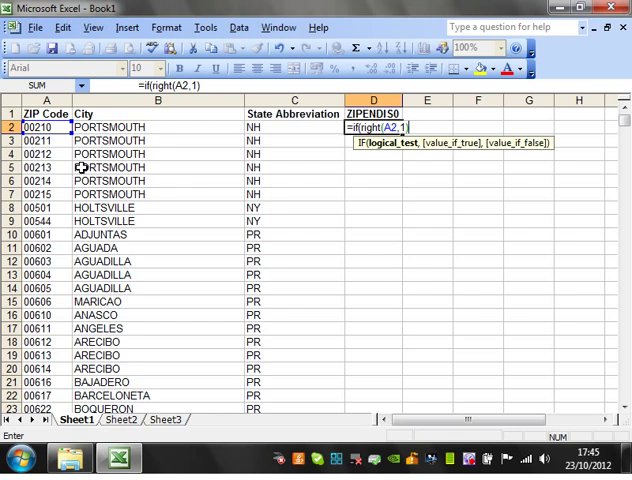
{"action": "type", "text": "=\"0\","}
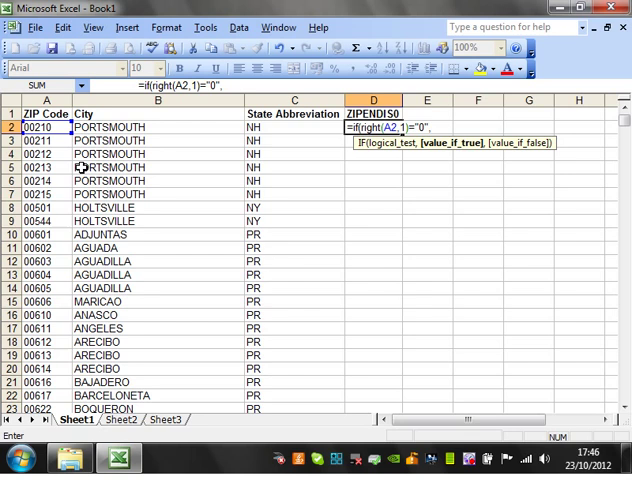
{"action": "type", "text": "True"}
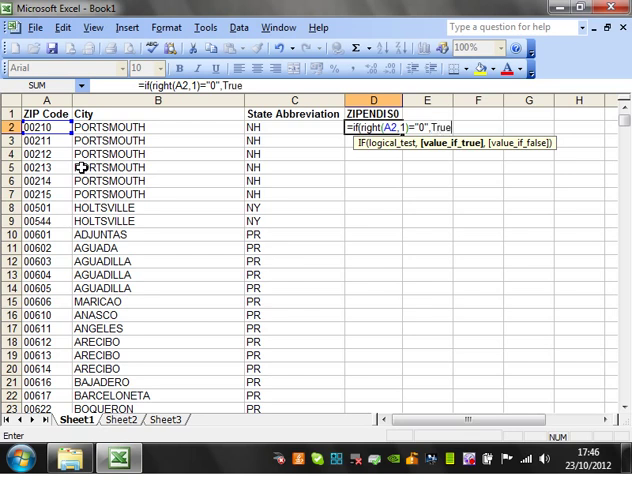
{"action": "type", "text": ",false"}
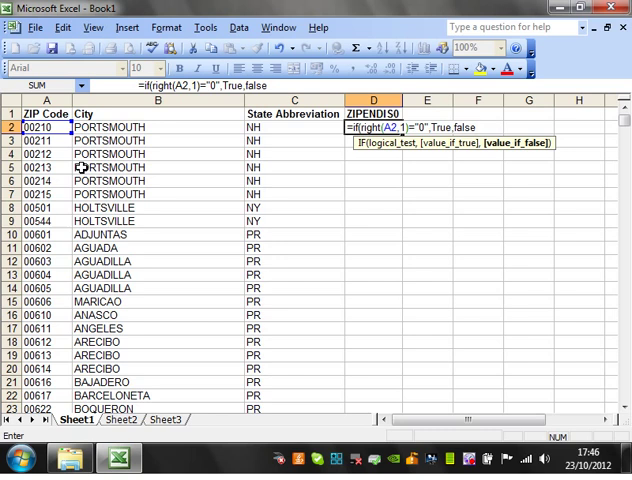
{"action": "type", "text": ")"}
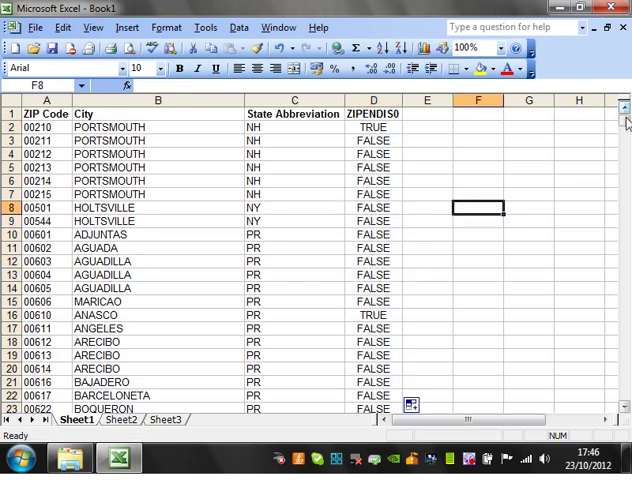
Scroll down the ZIPENDIS0 column to confirm flags reach the last record, row 42193
{"action": "scroll", "scroll_direction": "down", "scroll_amount": 3}
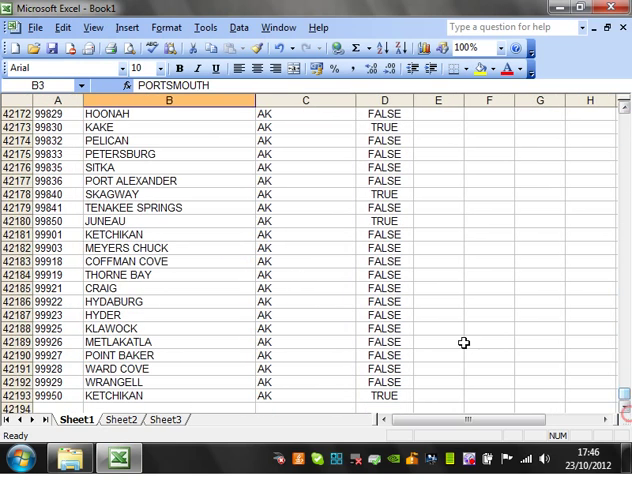
{"action": "scroll", "scroll_direction": "down", "scroll_amount": 3}
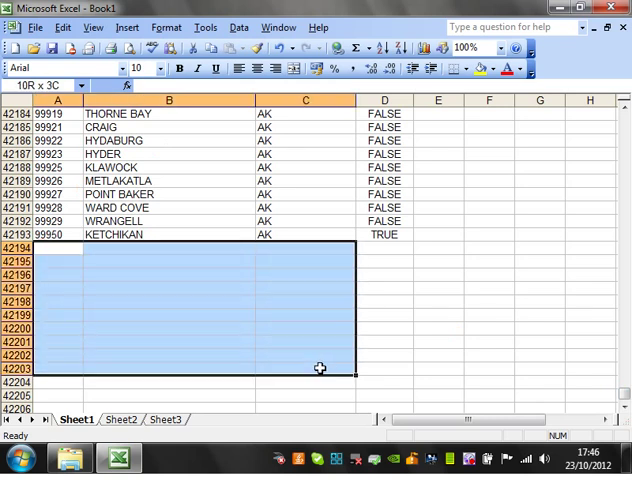
{"action": "scroll", "scroll_direction": "down", "scroll_amount": 3}
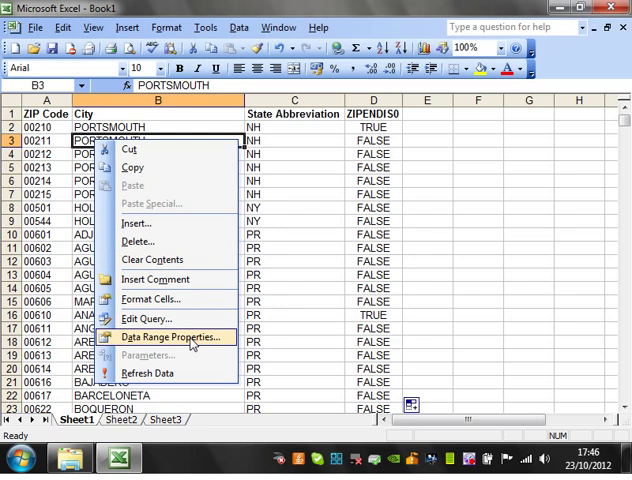
Enable 'Fill down formulas in columns adjacent to data' in the zipcodes Data Range Properties
{"action": "left_click", "coordinate": [176, 336]}
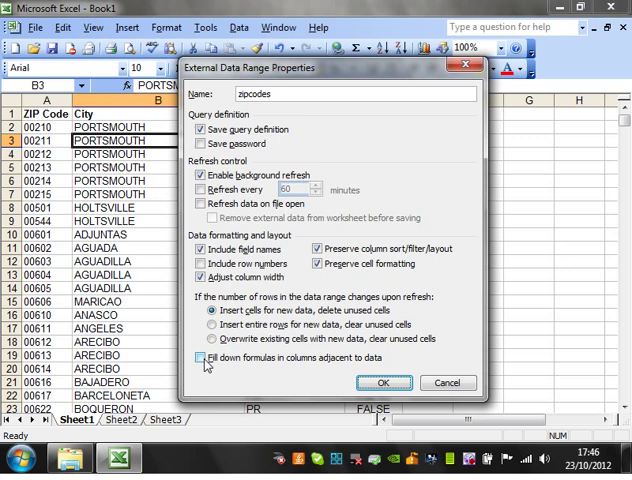
{"action": "left_click", "coordinate": [381, 383]}
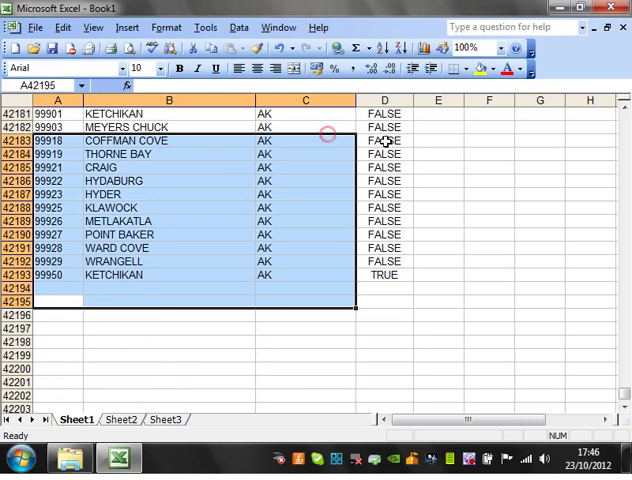
Run Refresh Data on the imported zipcodes range twice, then select a cell in the data
{"action": "left_click", "coordinate": [384, 140]}
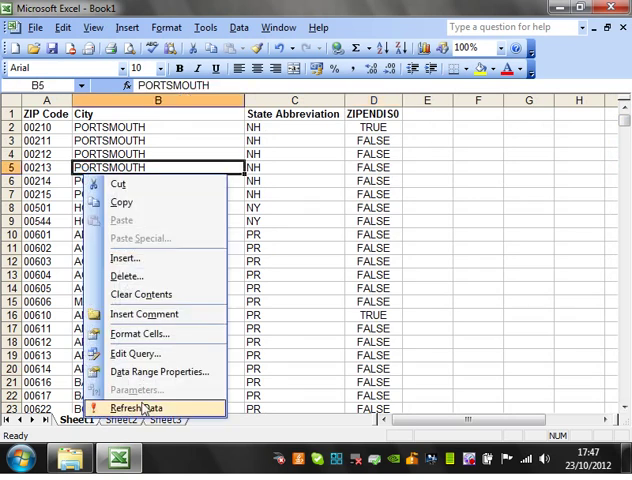
{"action": "left_click", "coordinate": [133, 407]}
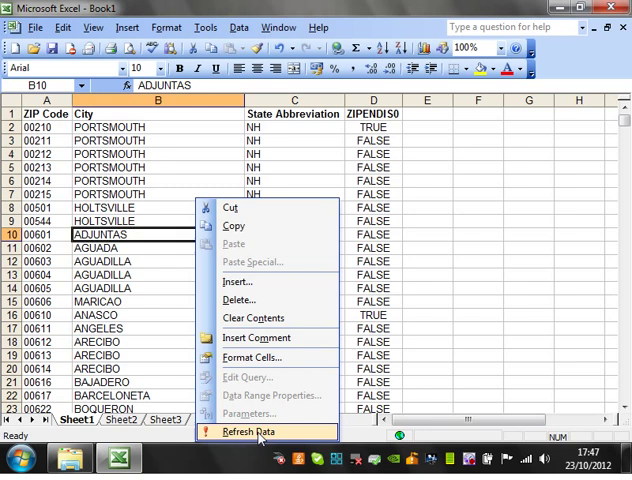
{"action": "left_click", "coordinate": [250, 432]}
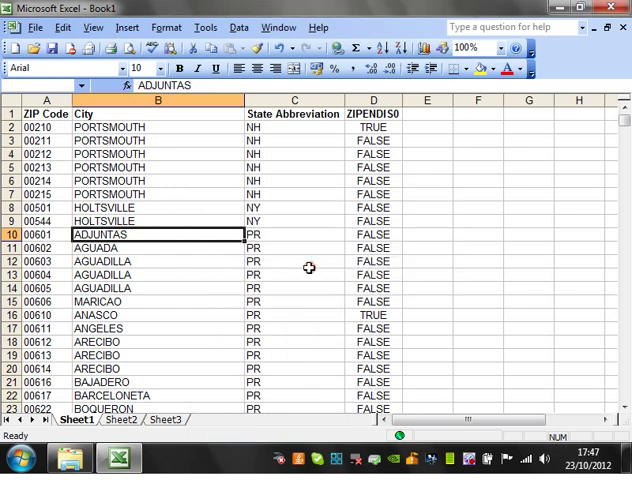
{"action": "left_click", "coordinate": [157, 167]}
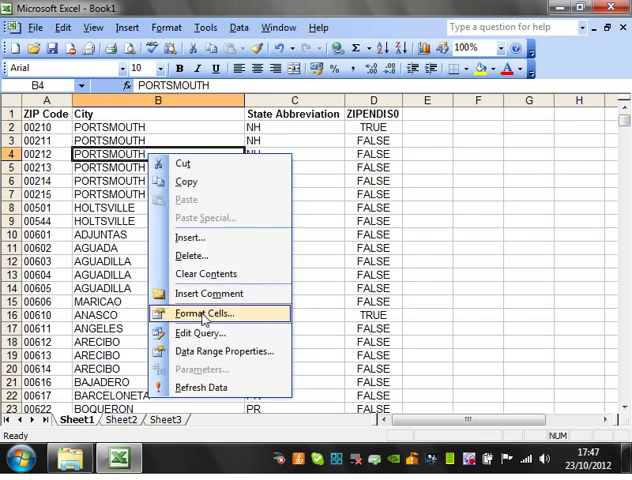
Turn on 'Refresh data on file open' in the zipcodes Data Range Properties
{"action": "left_click", "coordinate": [224, 351]}
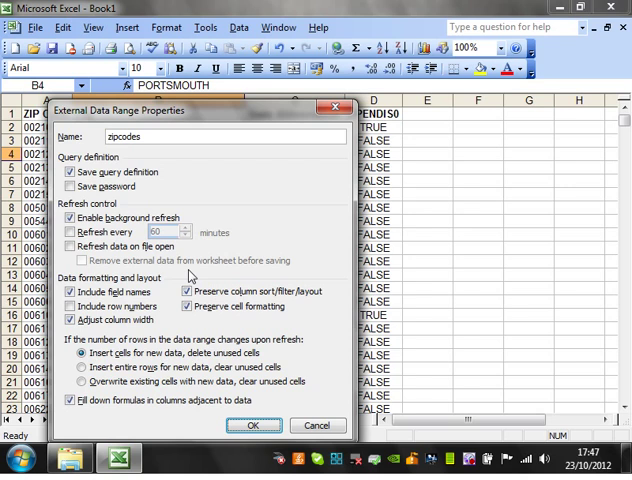
{"action": "mouse_move", "coordinate": [188, 268]}
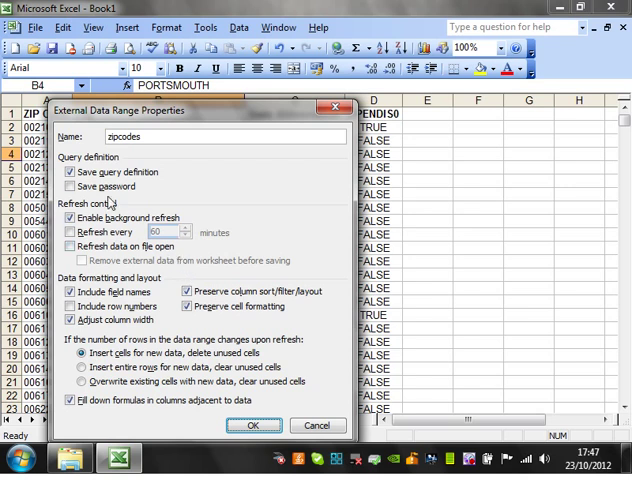
{"action": "mouse_move", "coordinate": [110, 113]}
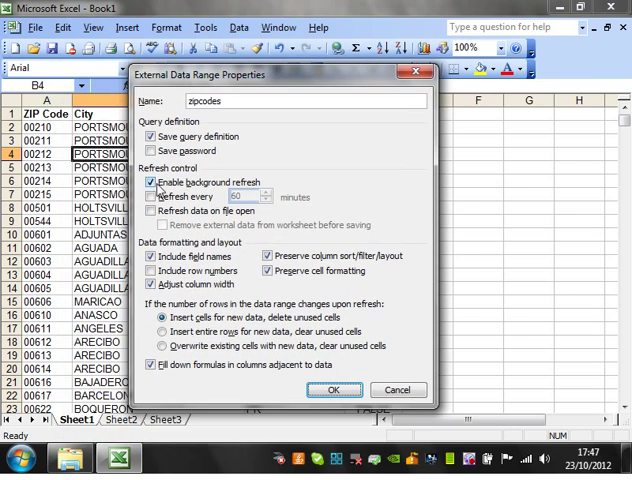
{"action": "left_click", "coordinate": [154, 211]}
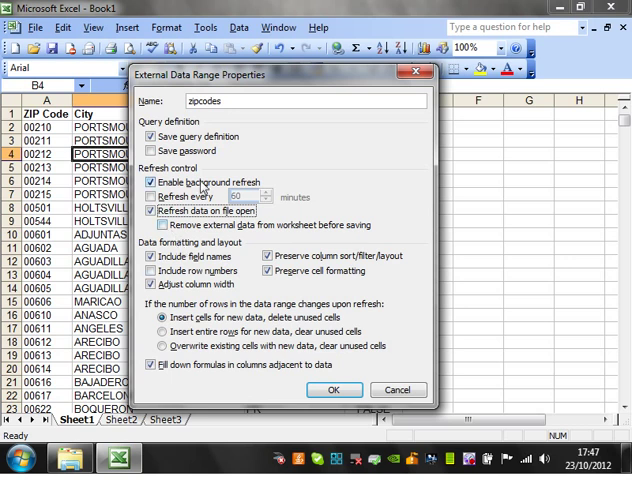
{"action": "left_click", "coordinate": [145, 211]}
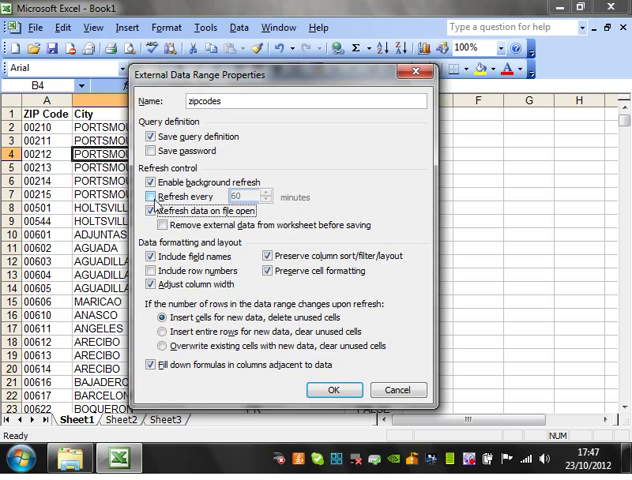
{"action": "left_click", "coordinate": [145, 211]}
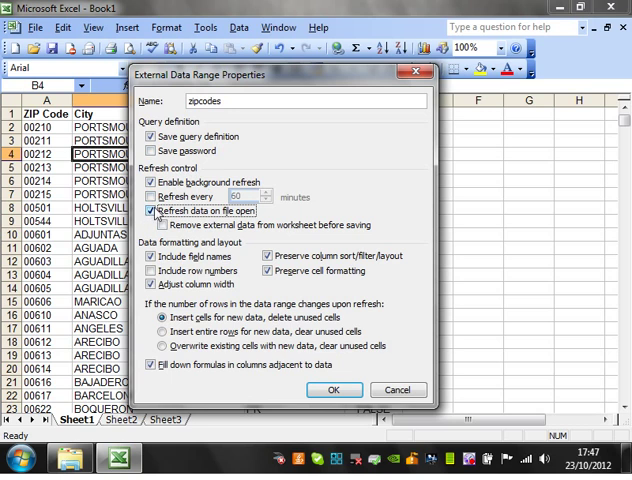
{"action": "left_click", "coordinate": [152, 210]}
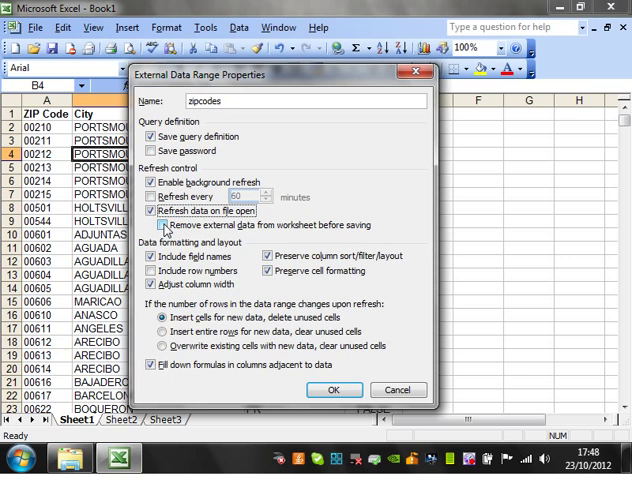
Tick 'Remove external data from worksheet before saving' and 'Save password', then confirm with OK
{"action": "left_click", "coordinate": [157, 225]}
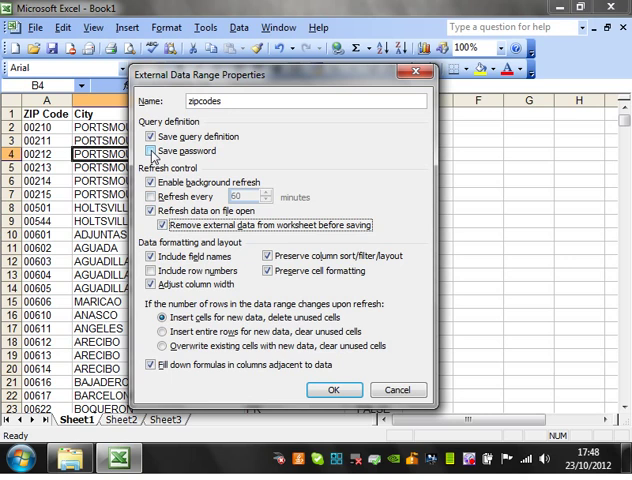
{"action": "left_click", "coordinate": [152, 151]}
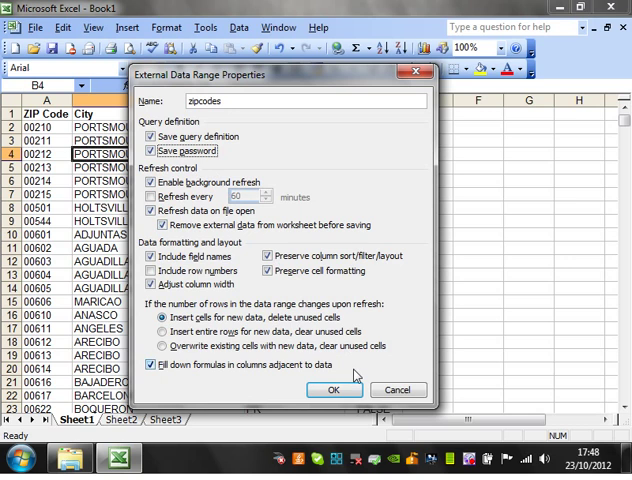
{"action": "left_click", "coordinate": [333, 390]}
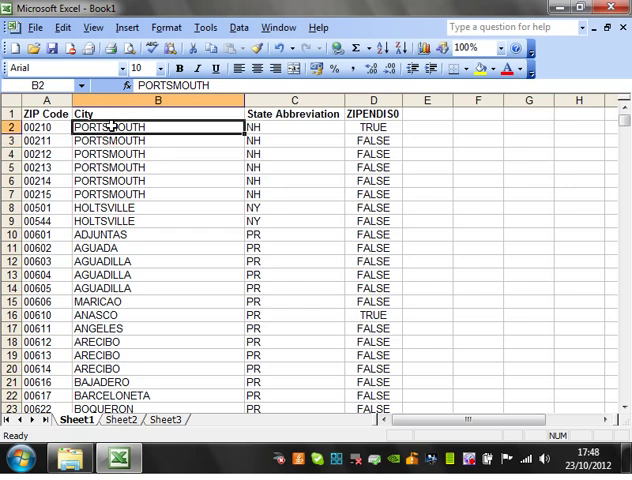
{"action": "mouse_move", "coordinate": [320, 296]}
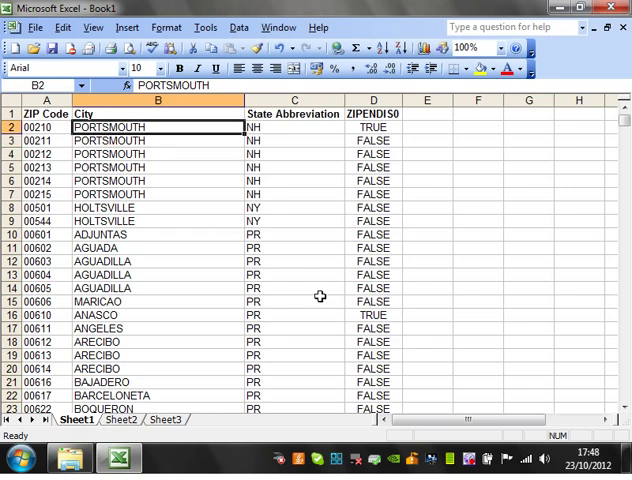